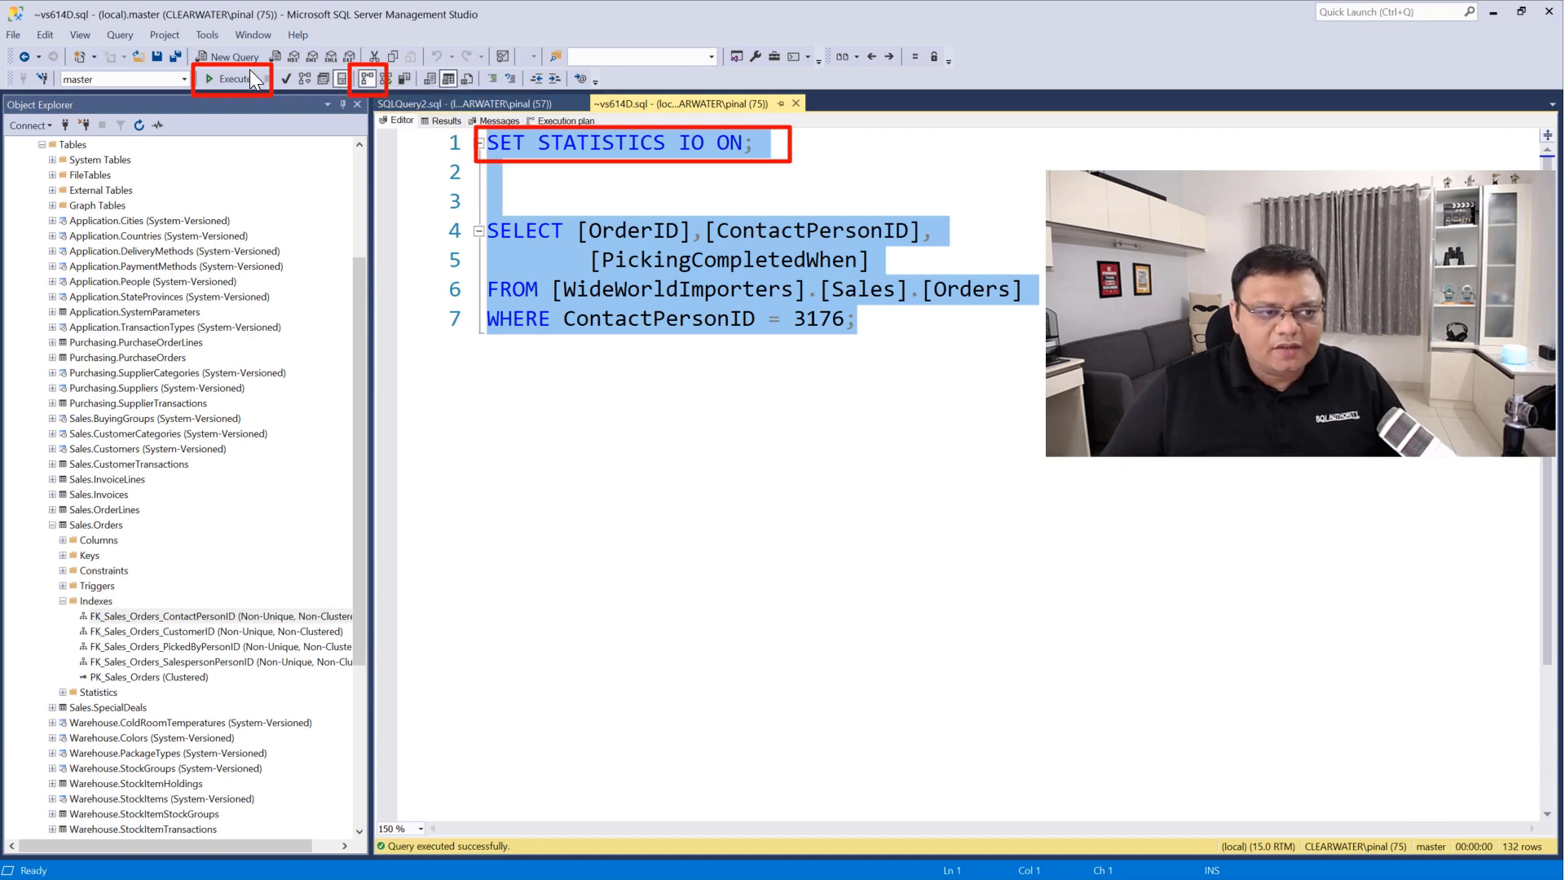
# Run the ContactPersonID query with STATISTICS IO on and view its Index Seek plan.
pyautogui.click(231, 79)
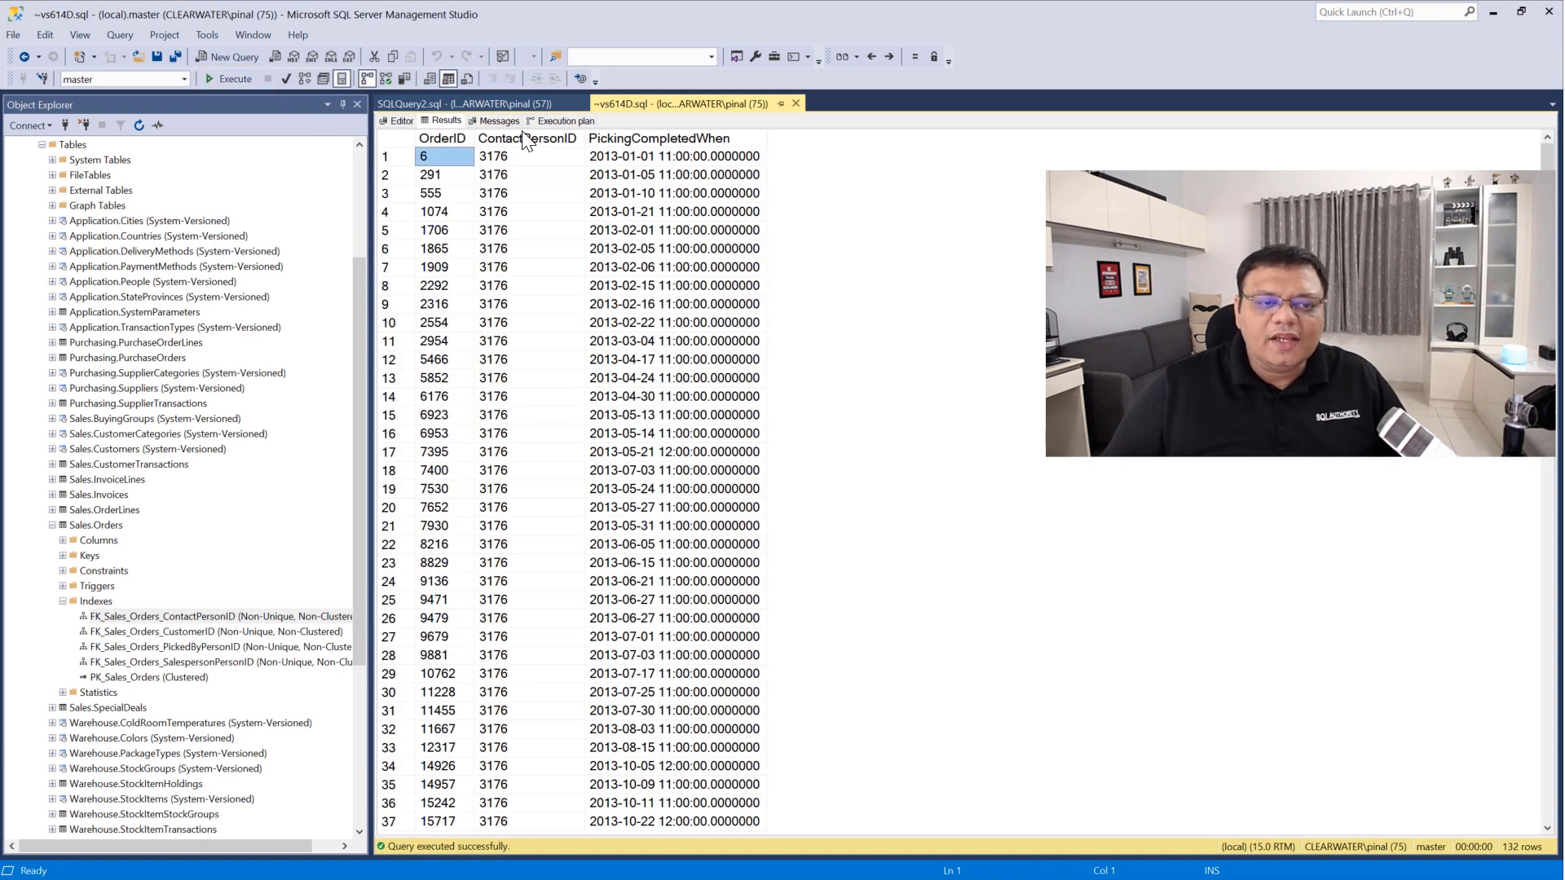
pyautogui.click(566, 120)
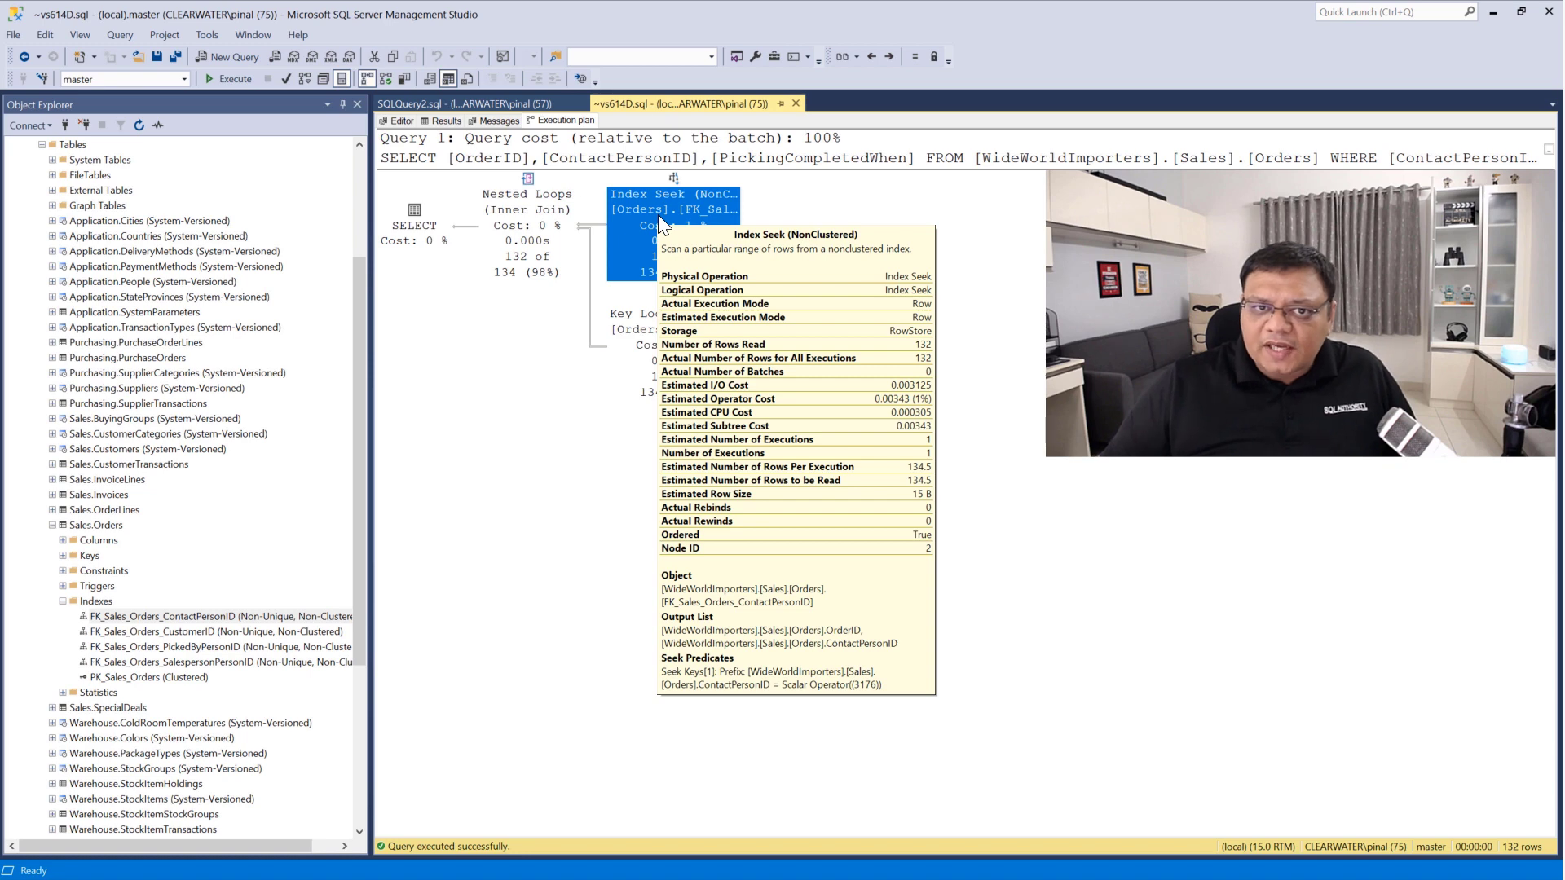
# Highlight the 415 logical reads on Orders in the Messages output.
pyautogui.click(497, 121)
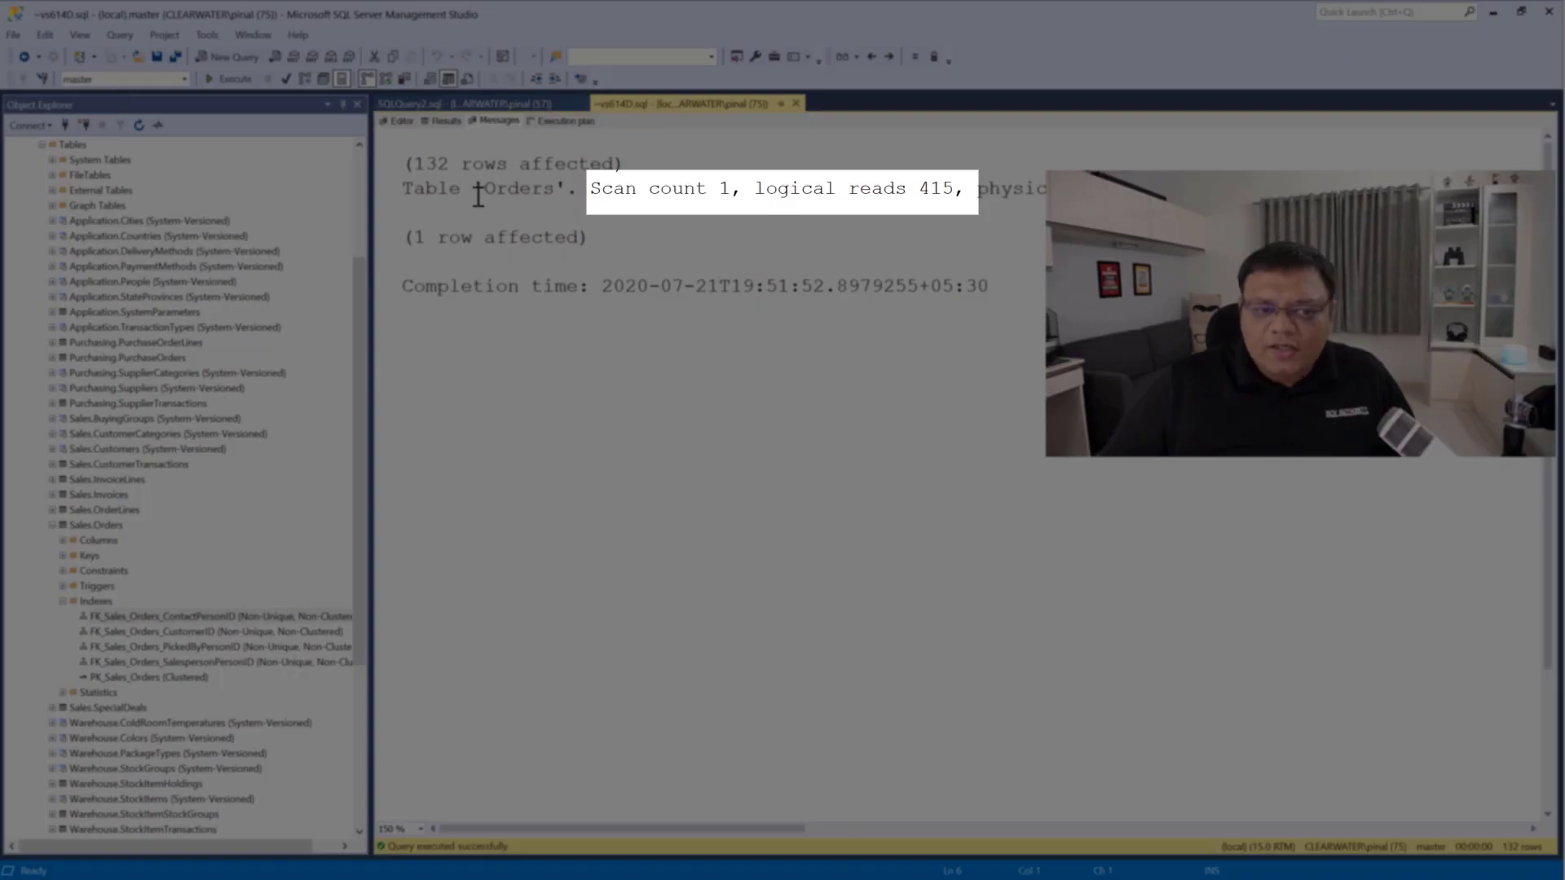
pyautogui.doubleClick(725, 188)
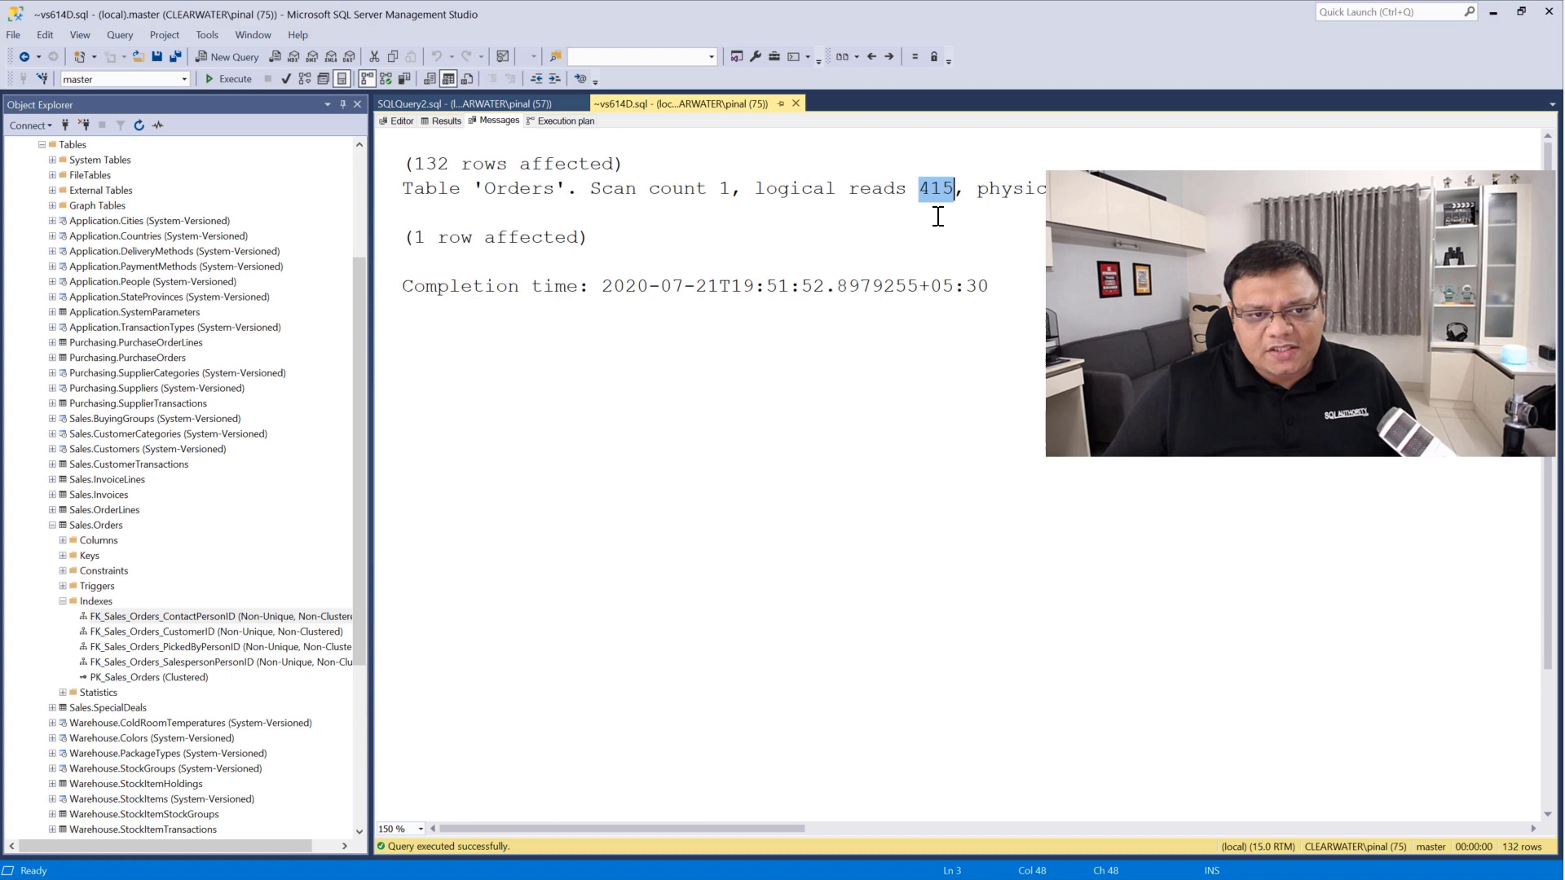
pyautogui.moveTo(702, 257)
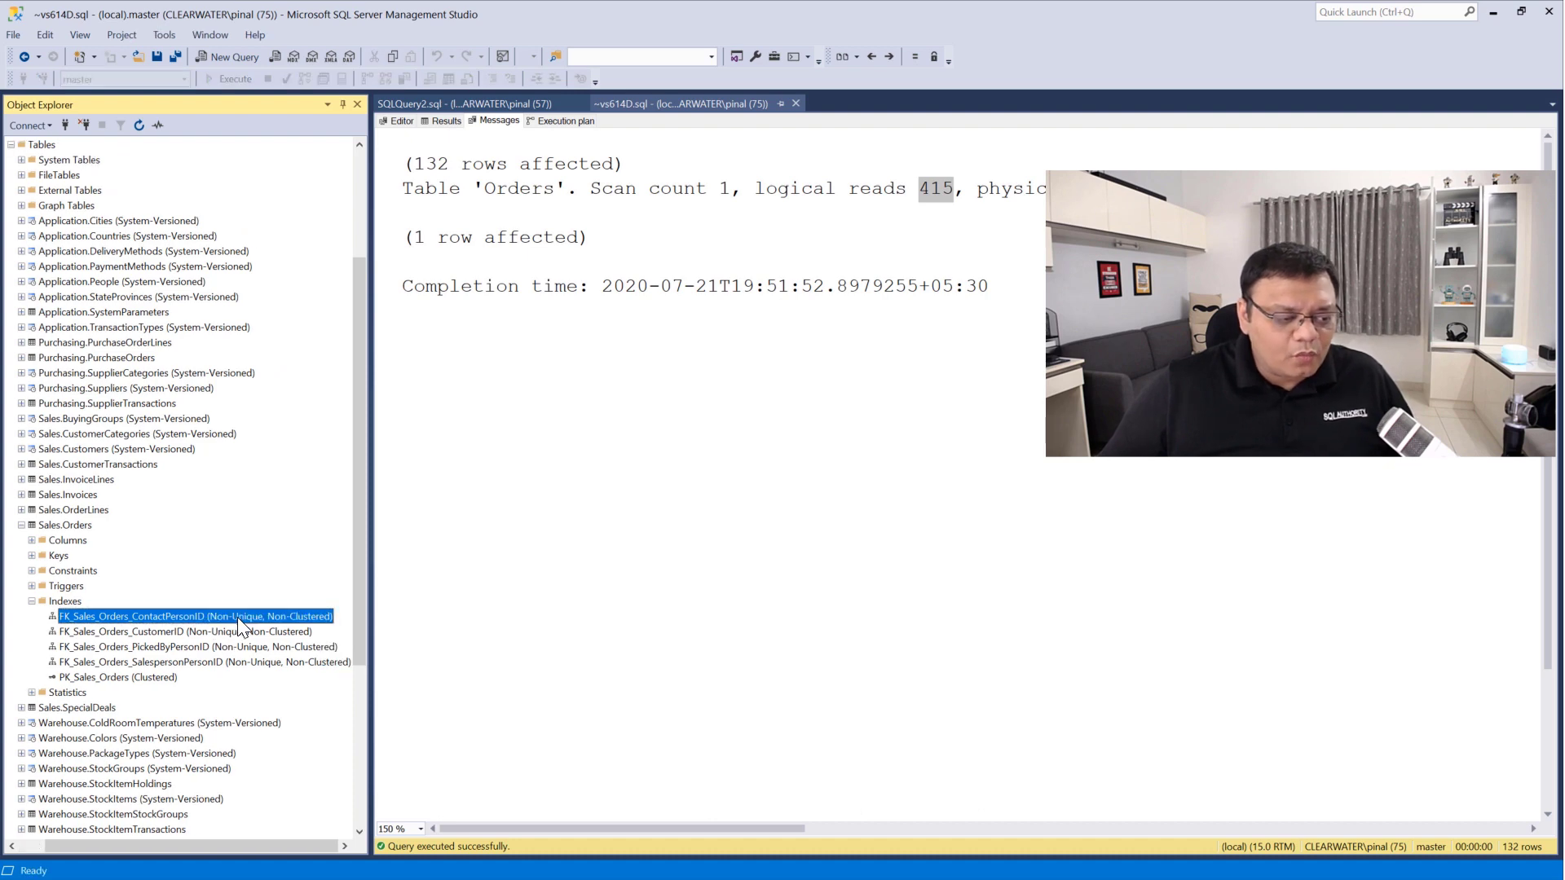
# Include PickingCompletedWhen in FK_Sales_Orders_ContactPersonID and accept recreating the index.
pyautogui.rightClick(194, 616)
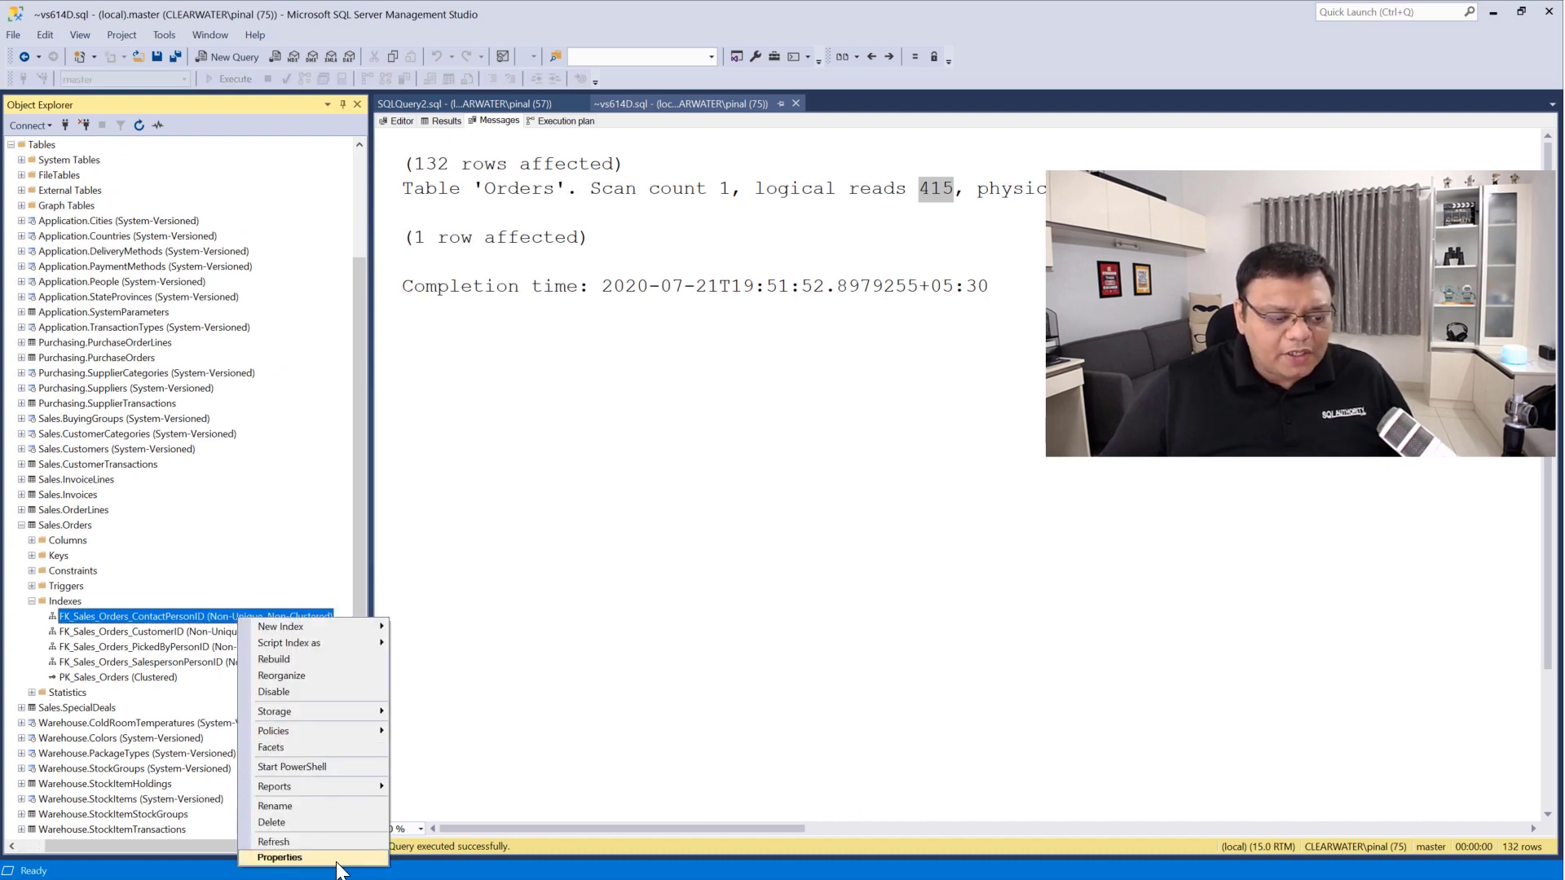
pyautogui.click(279, 857)
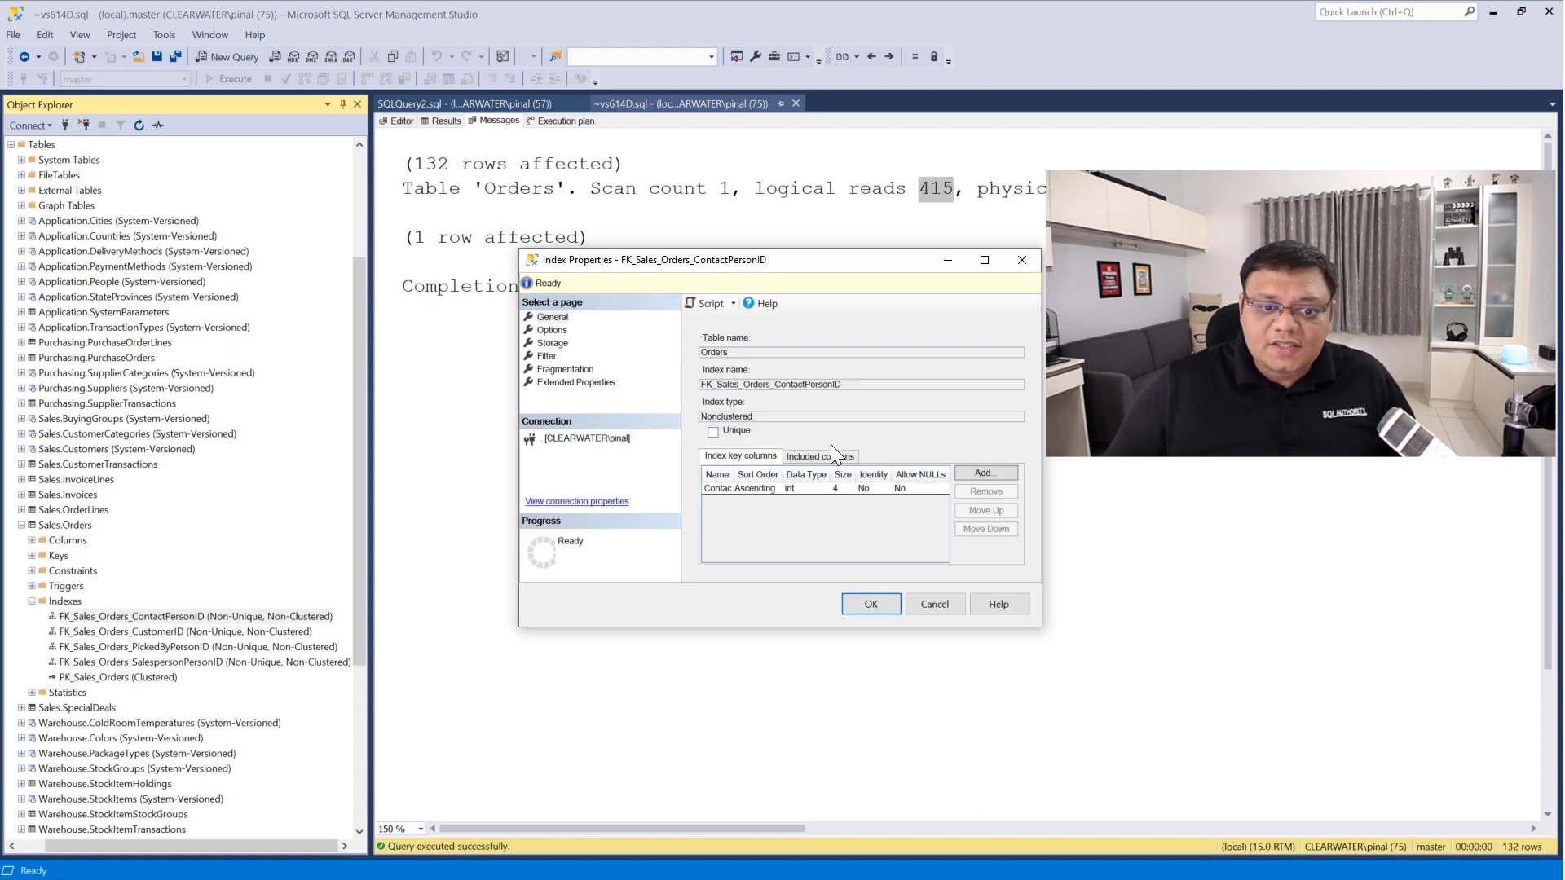
pyautogui.click(819, 456)
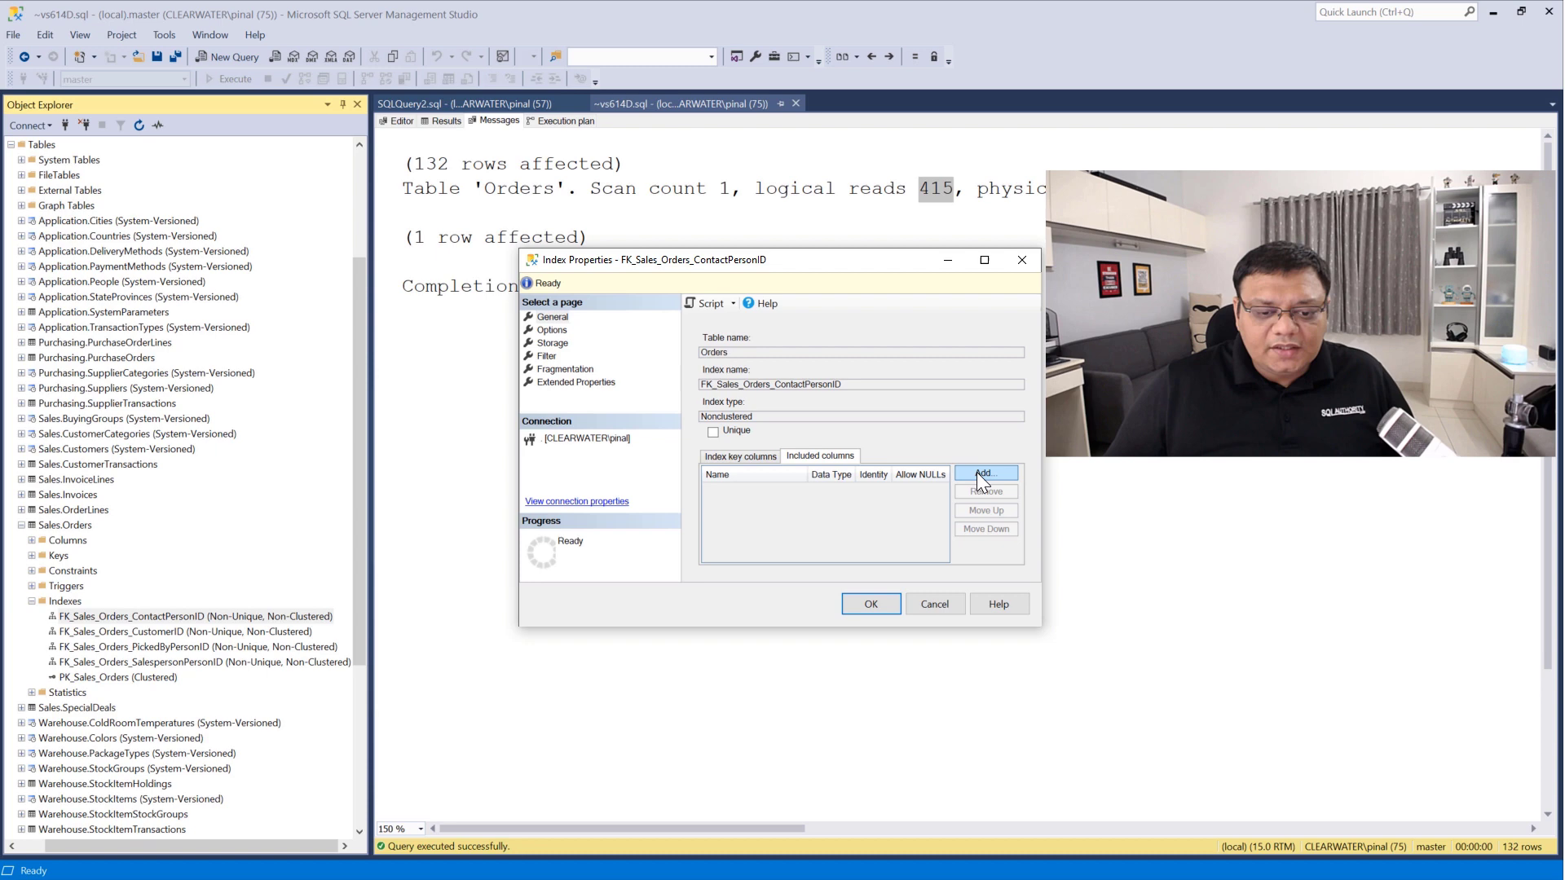
pyautogui.click(983, 472)
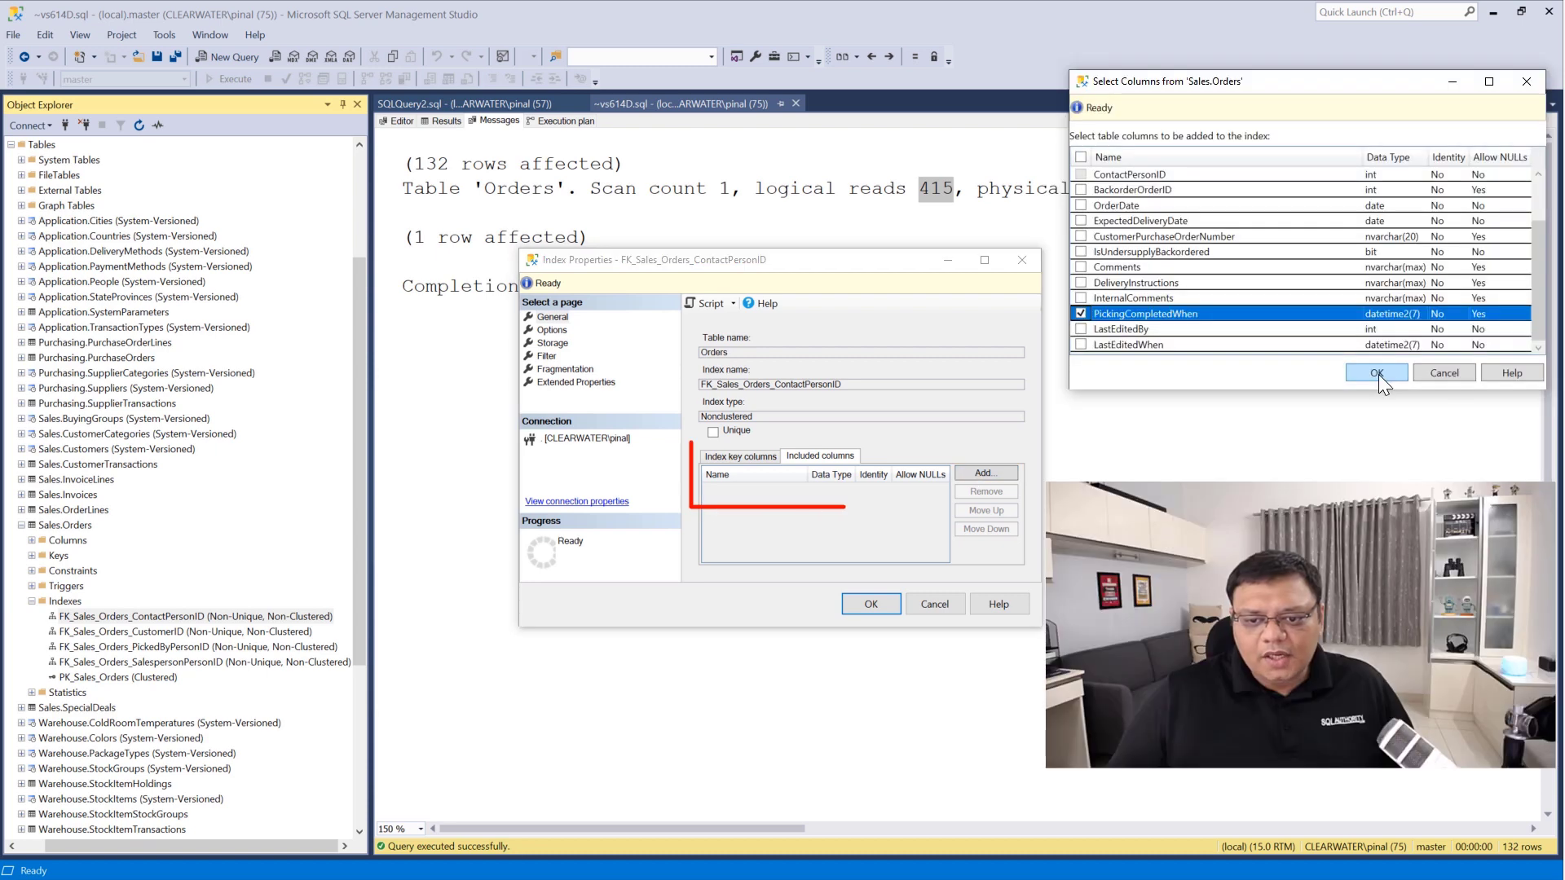
pyautogui.click(1377, 373)
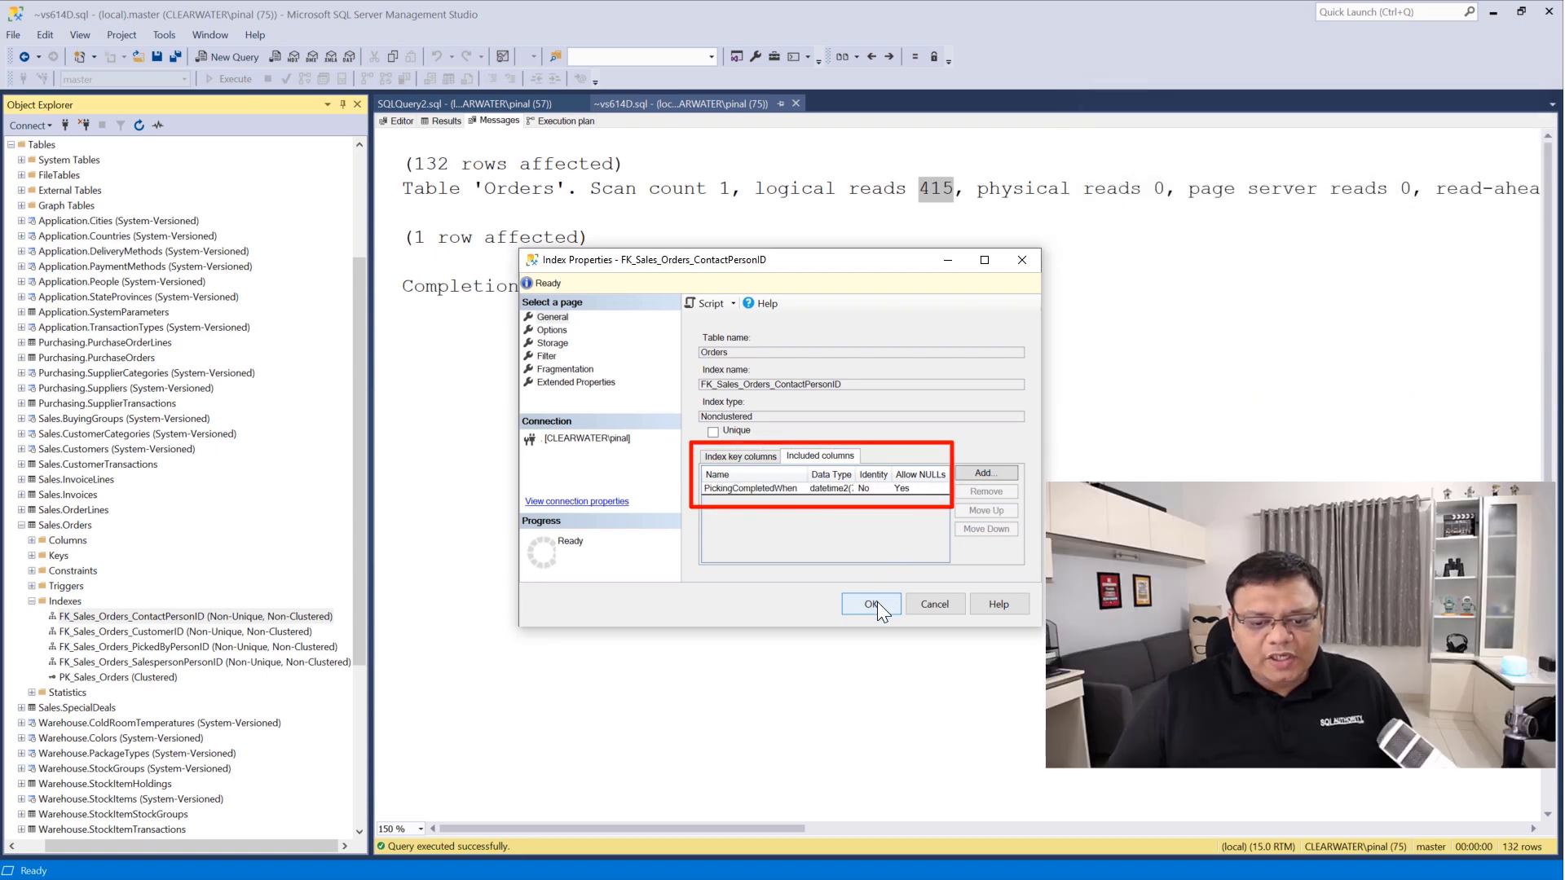
pyautogui.click(869, 604)
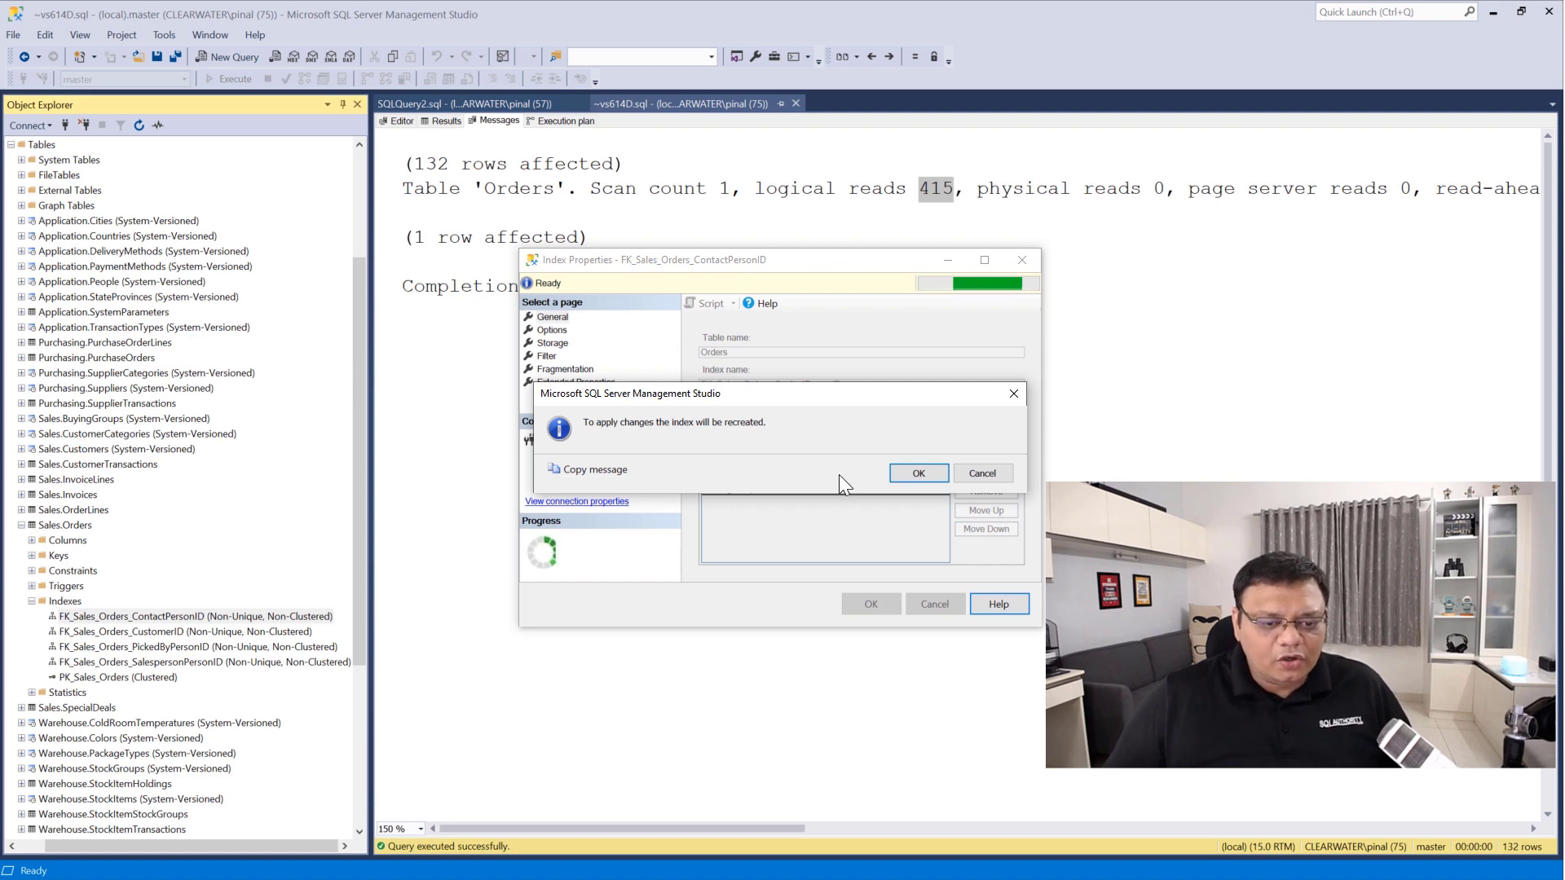
pyautogui.click(916, 471)
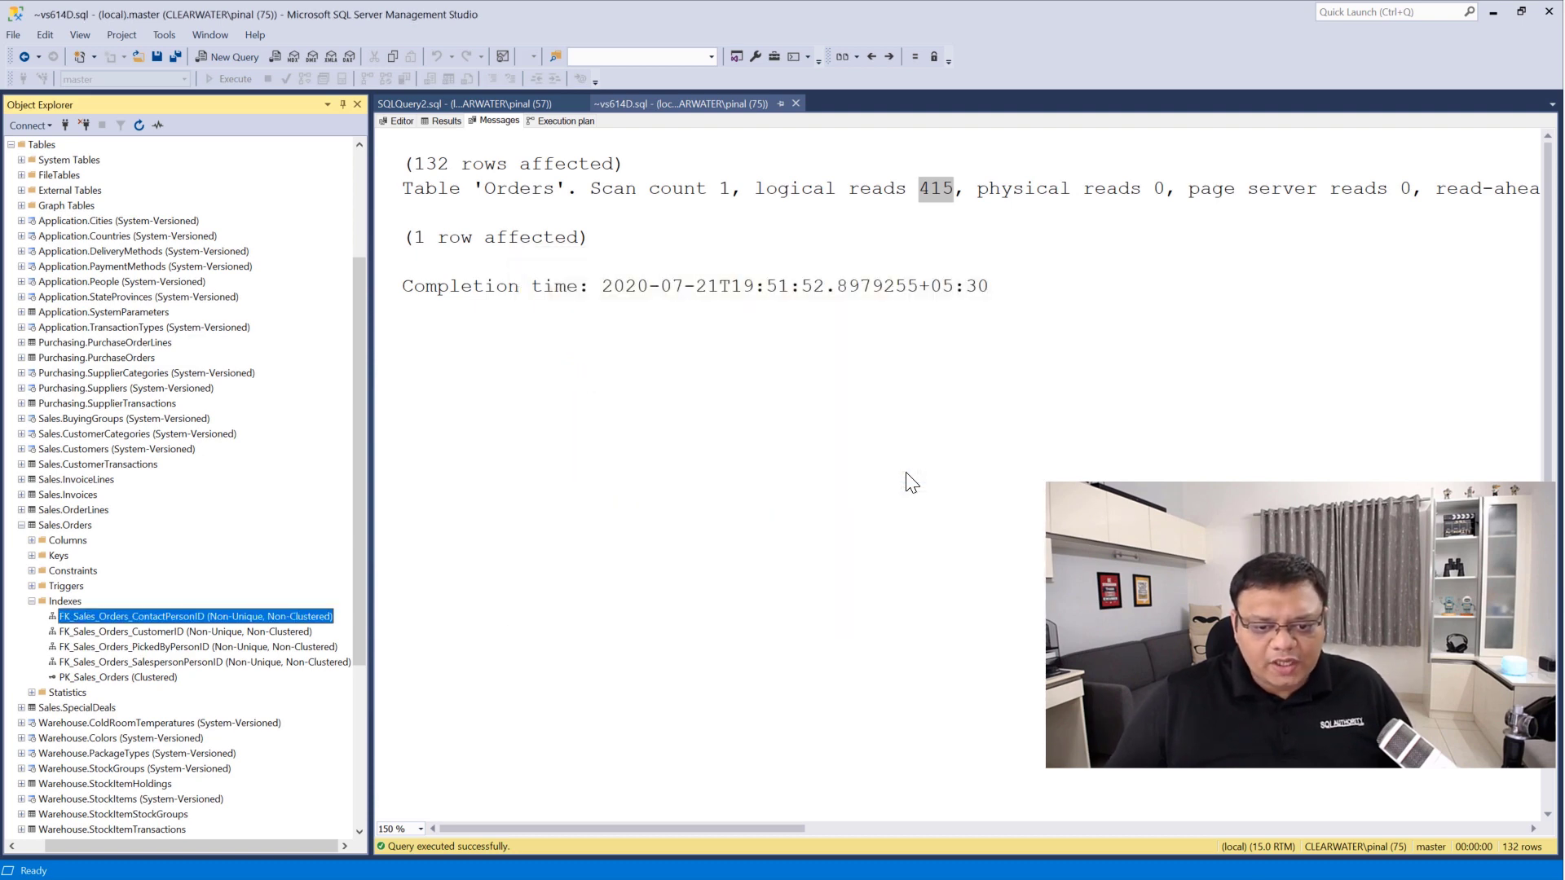
# Rerun the query and highlight 'logical reads 2' in the Messages output.
pyautogui.click(399, 120)
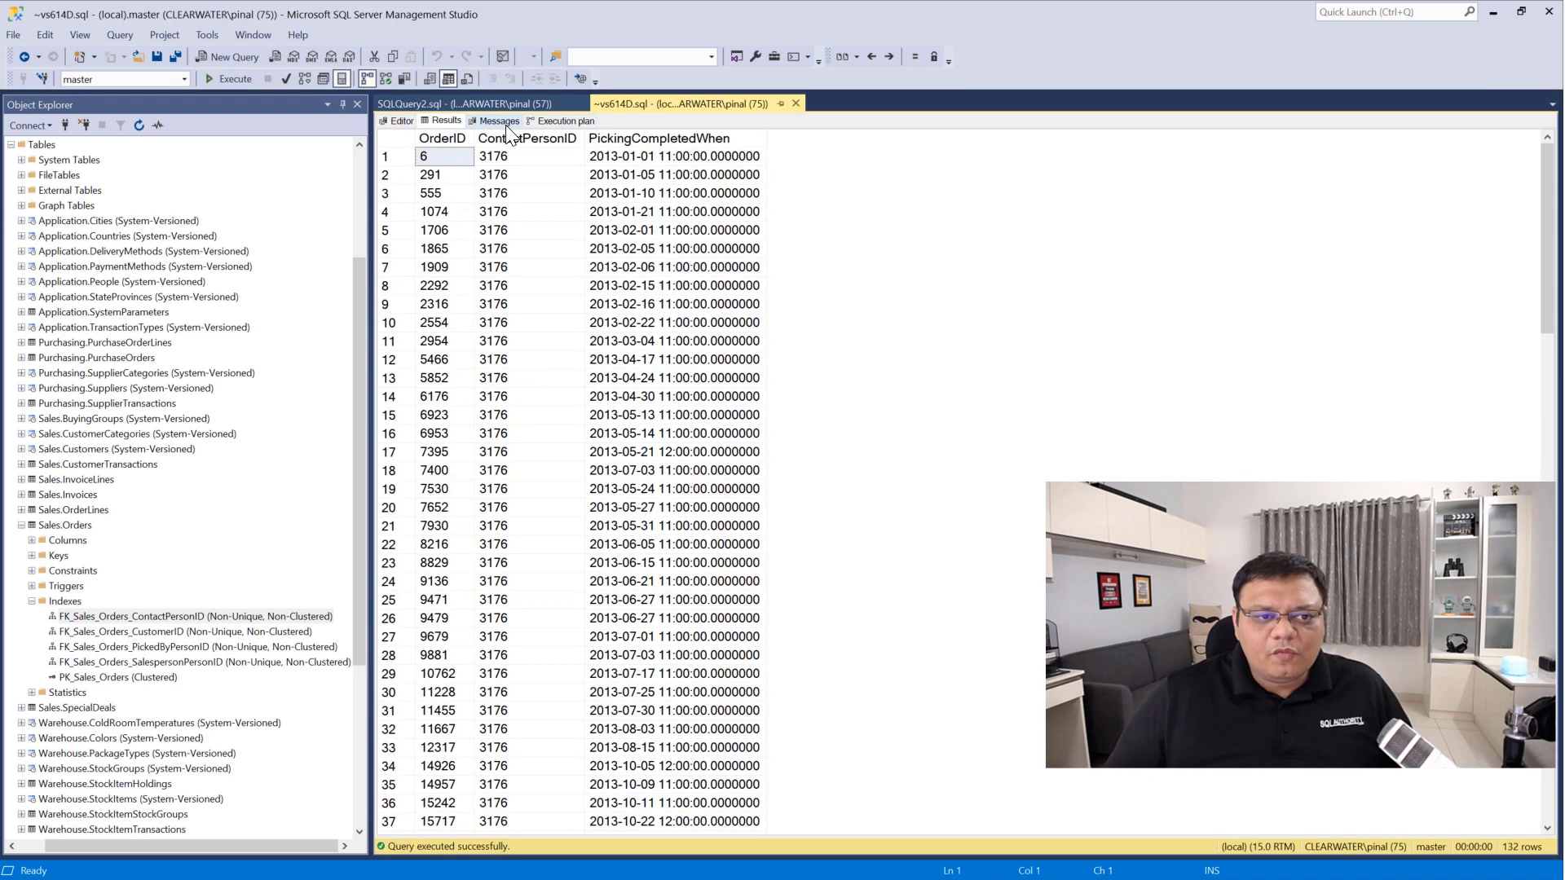
pyautogui.click(499, 121)
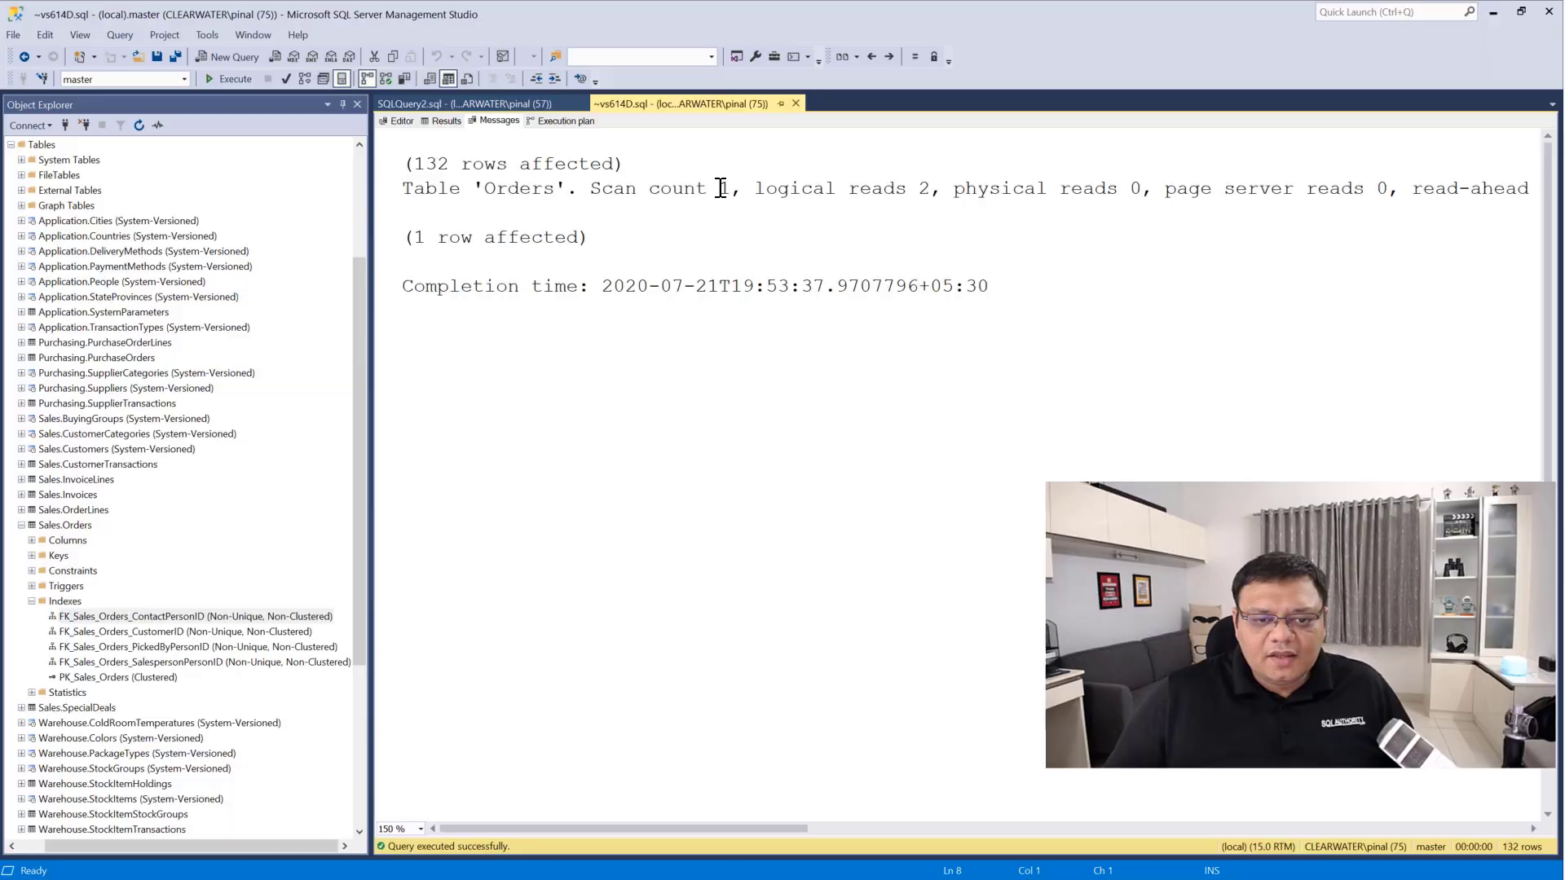
pyautogui.moveTo(716, 187); pyautogui.dragTo(953, 187)
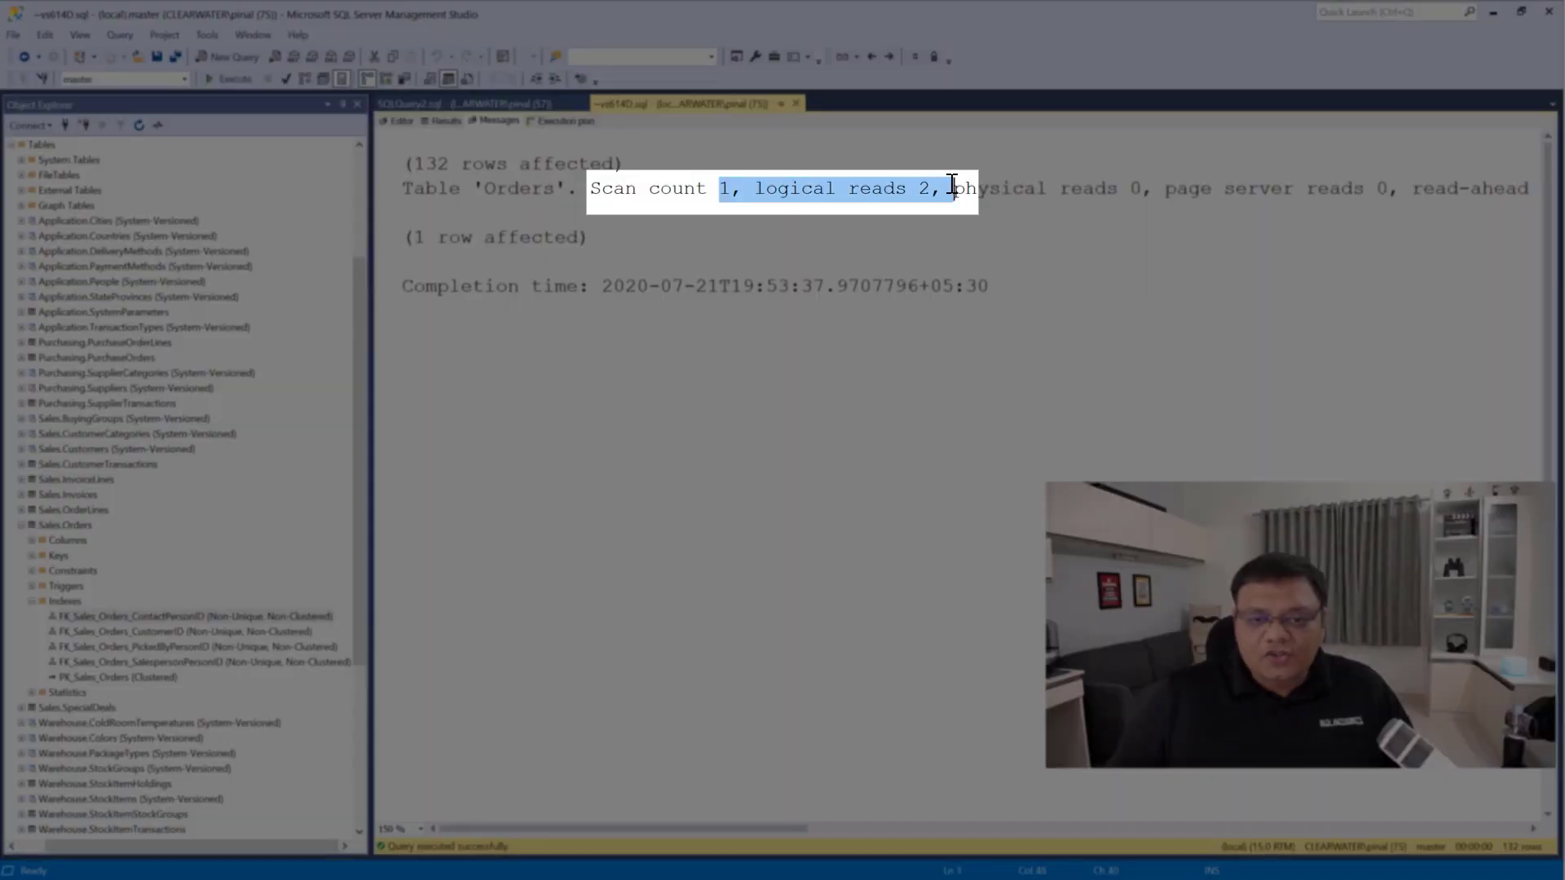